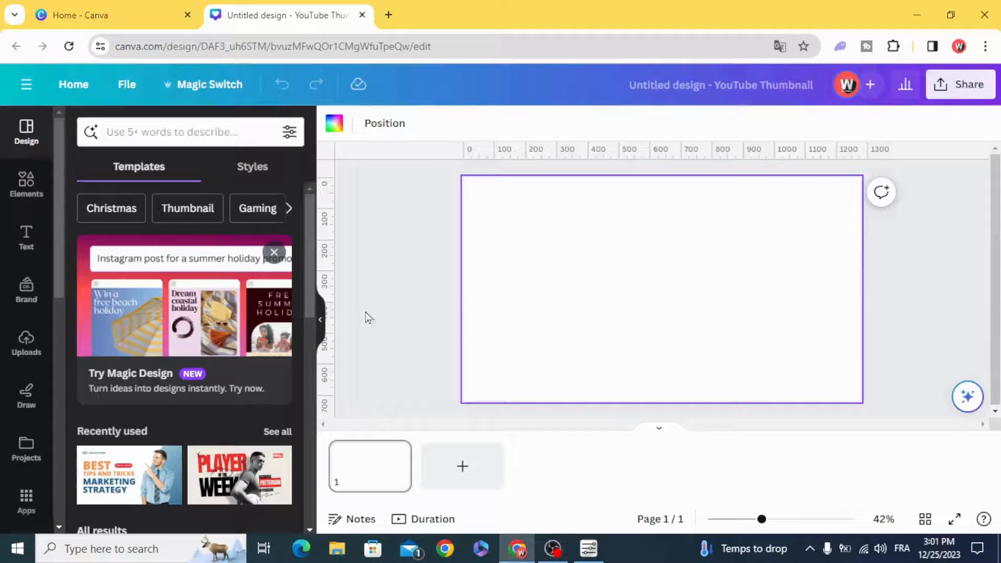
# - Place the uploaded pink frangipani photo and set it as the page background
pyautogui.click(26, 342)
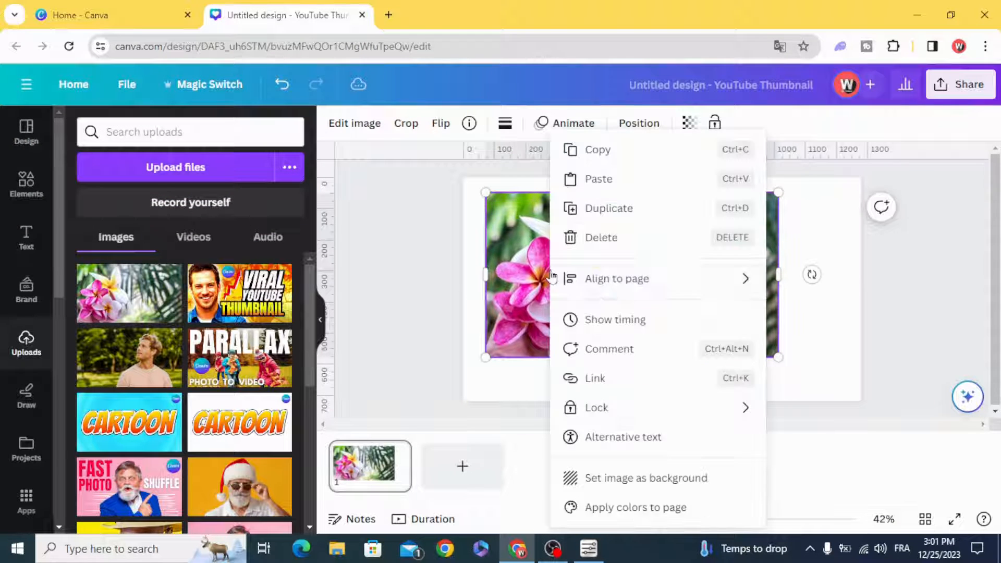
pyautogui.moveTo(646, 478)
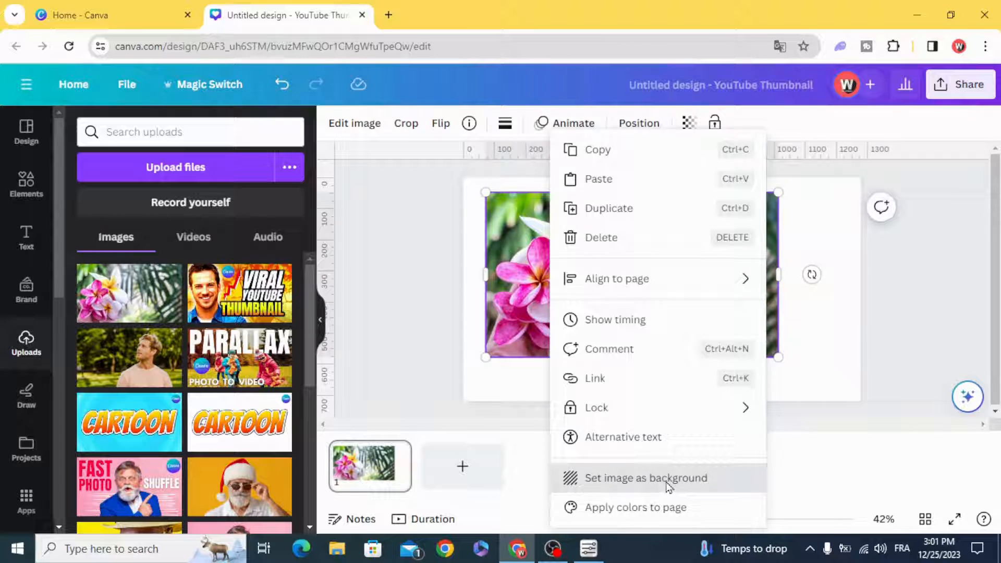
pyautogui.click(646, 478)
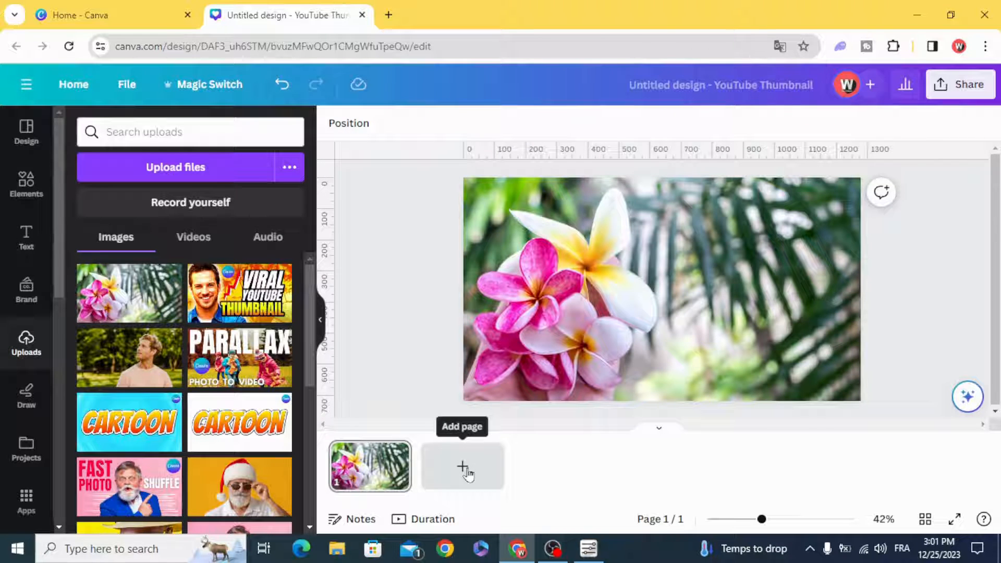
# - Add a second page with a square shape stretched to cover the page
pyautogui.click(462, 465)
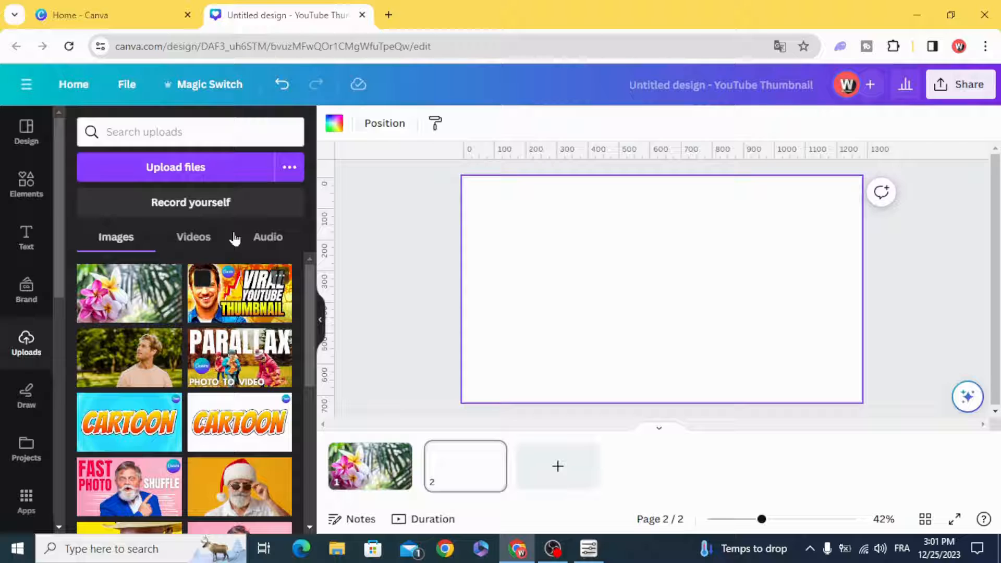
pyautogui.click(26, 185)
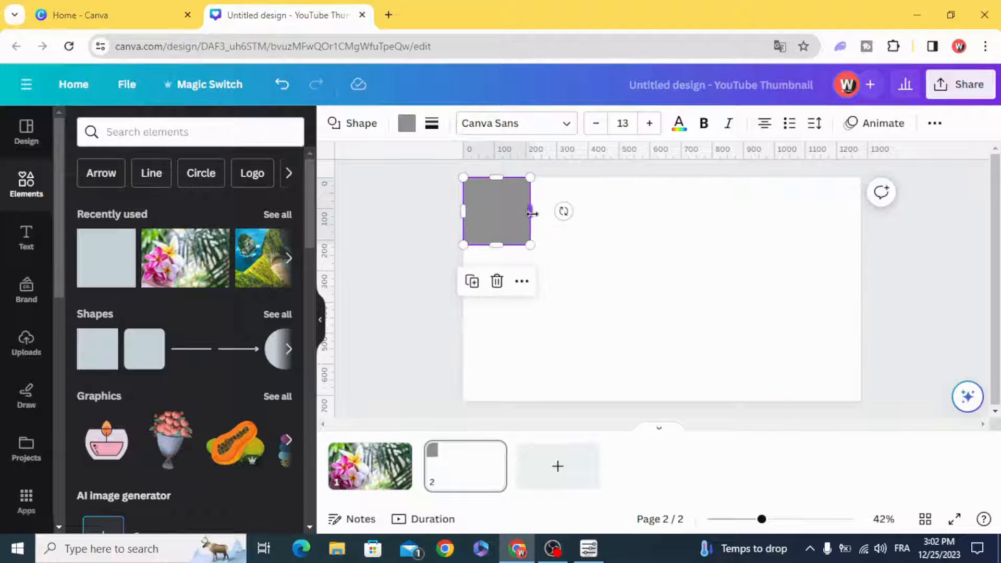
pyautogui.moveTo(533, 212); pyautogui.dragTo(860, 212)
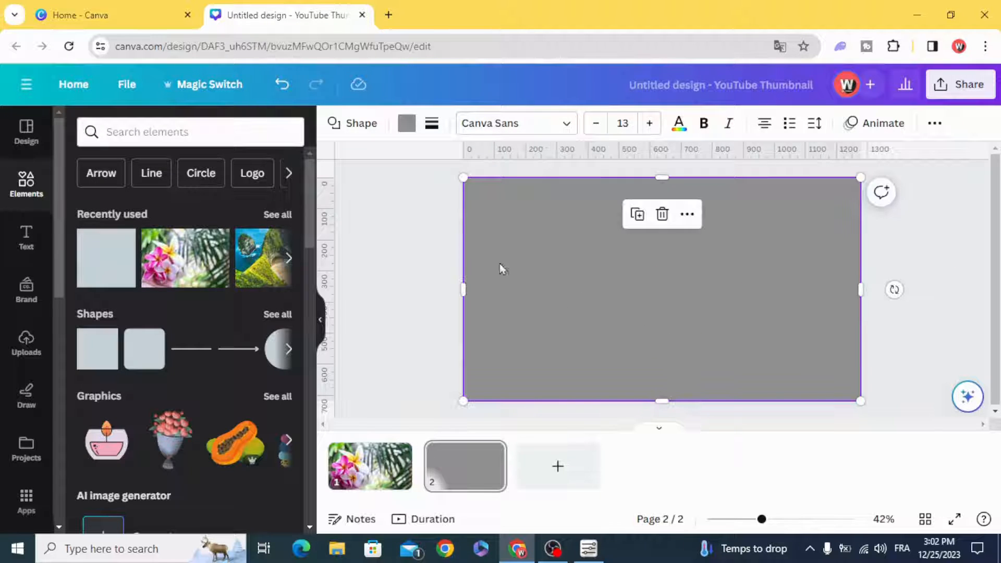
# - Give the shape a thick border and a transparent fill
pyautogui.click(432, 123)
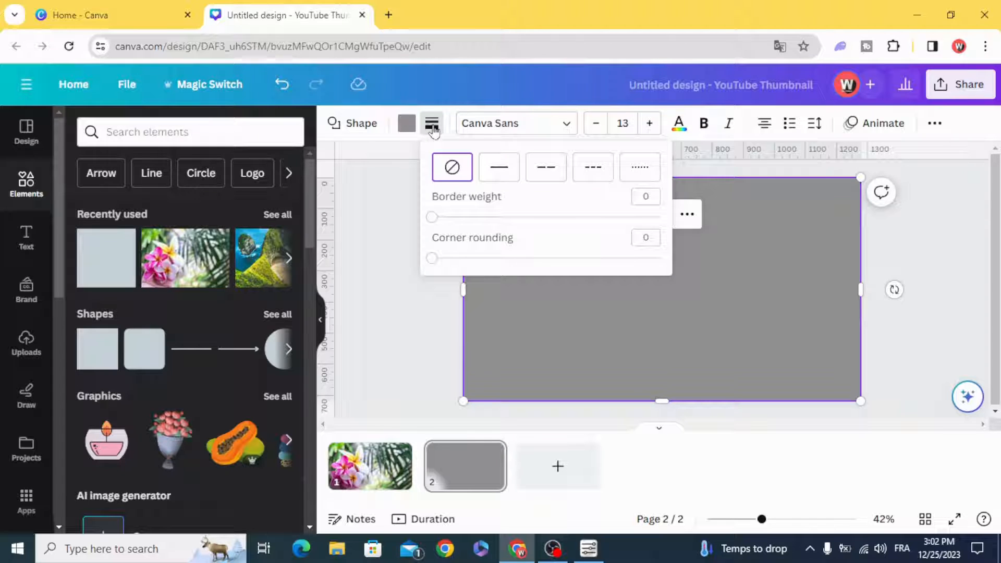
pyautogui.moveTo(432, 217); pyautogui.dragTo(660, 217)
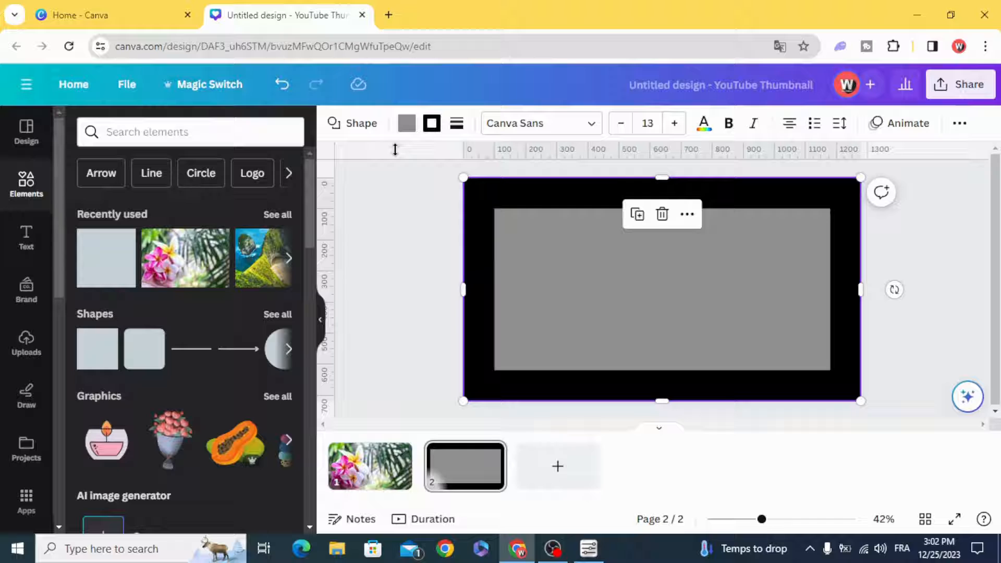
pyautogui.click(406, 123)
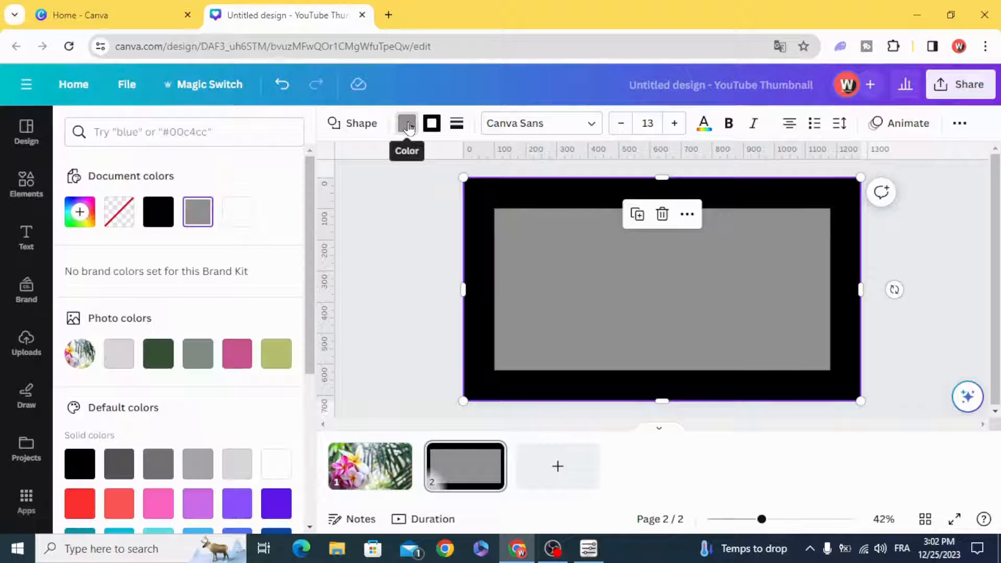
pyautogui.click(119, 211)
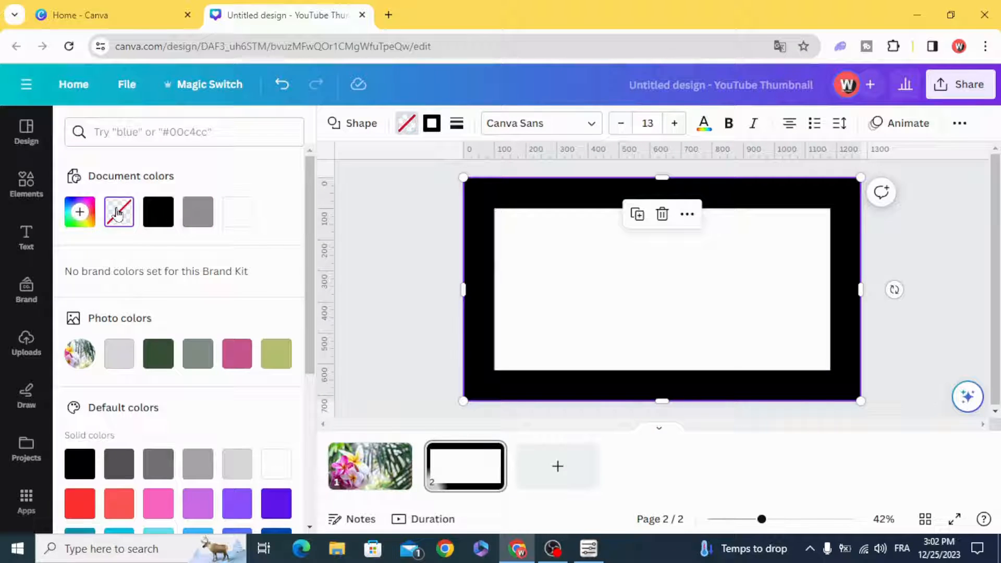
pyautogui.moveTo(432, 124)
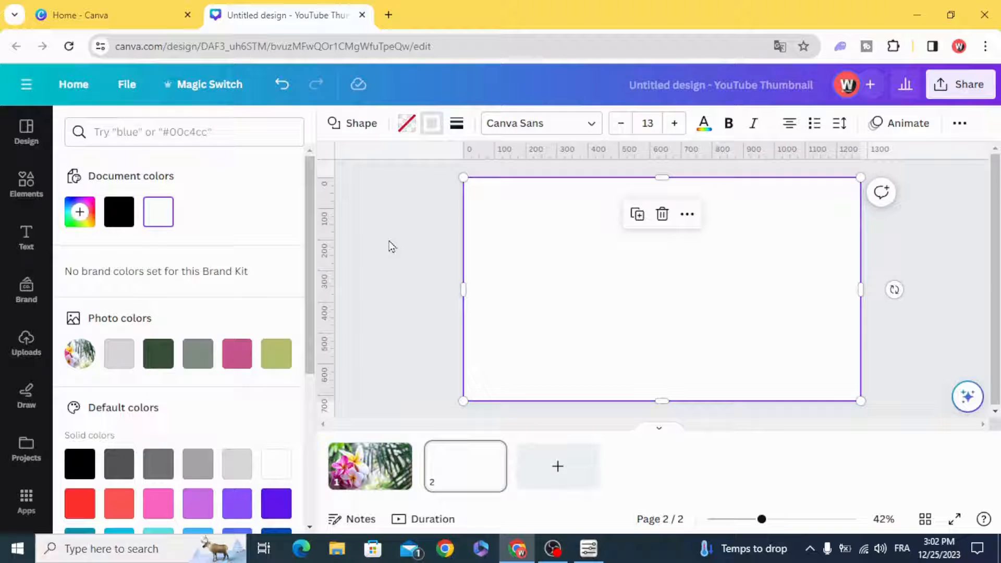
# - Download page 2 alone as a PNG with a transparent background
pyautogui.click(26, 185)
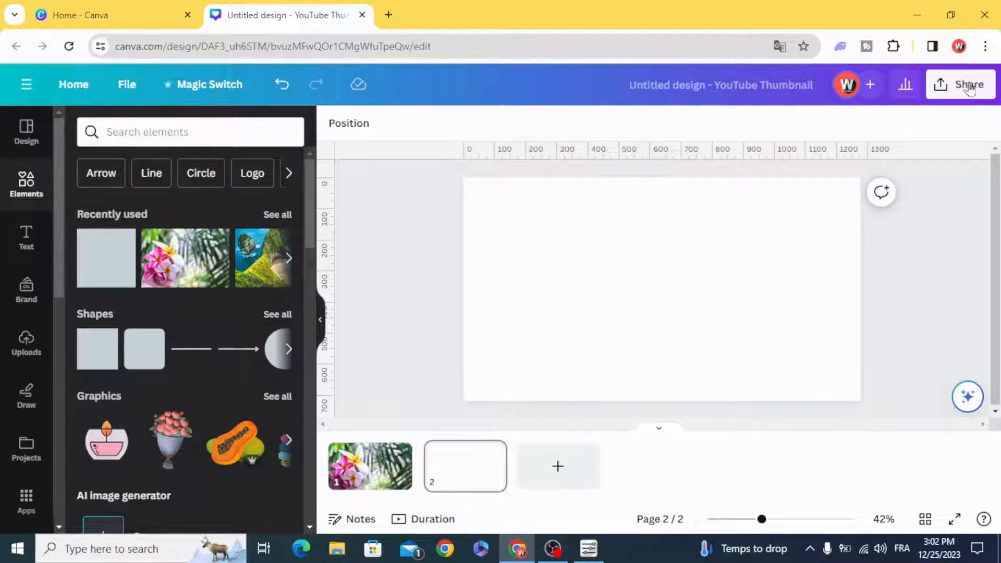
pyautogui.click(960, 83)
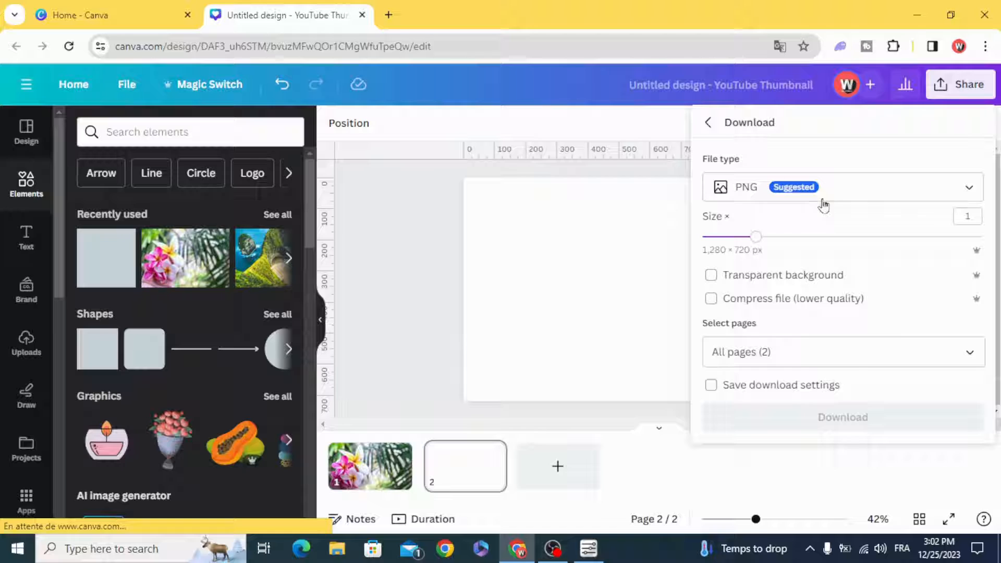
pyautogui.click(711, 275)
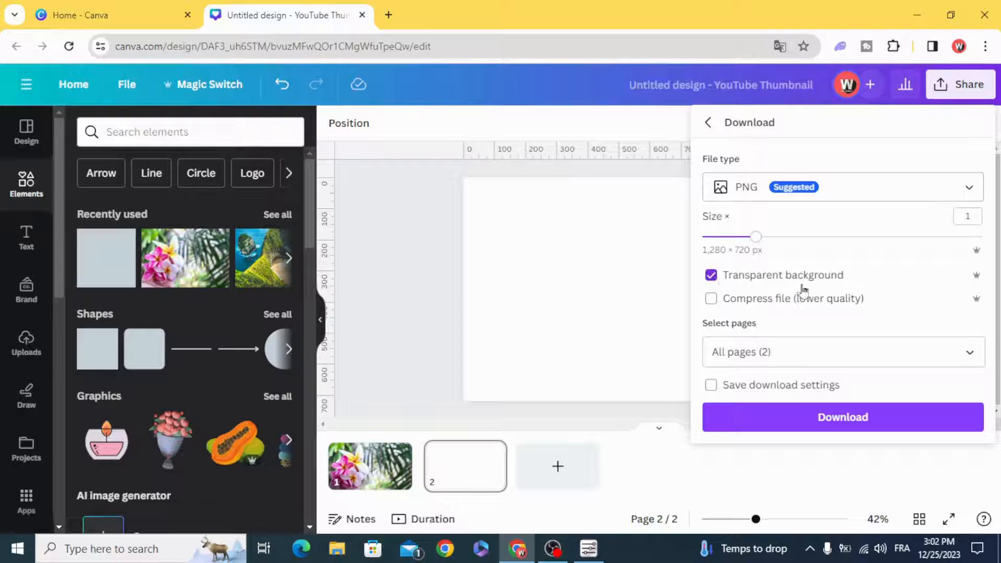
pyautogui.click(842, 352)
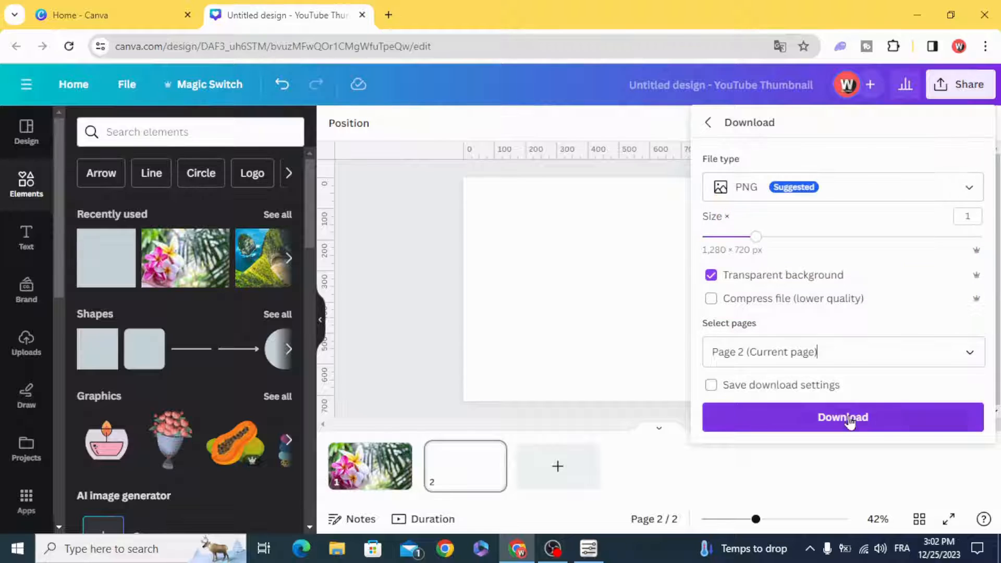
pyautogui.click(842, 417)
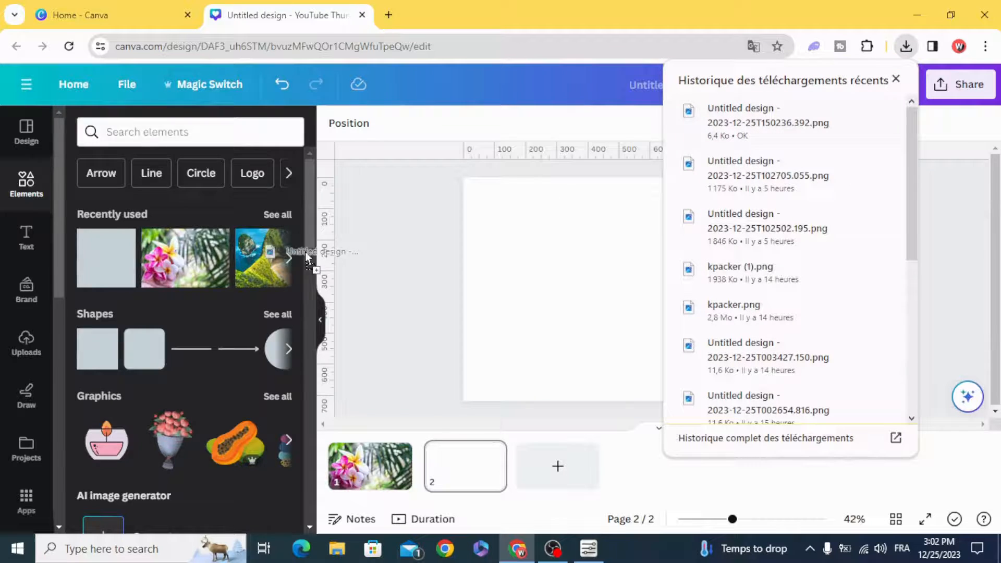
# - Close the download history and delete the blank second page
pyautogui.click(26, 343)
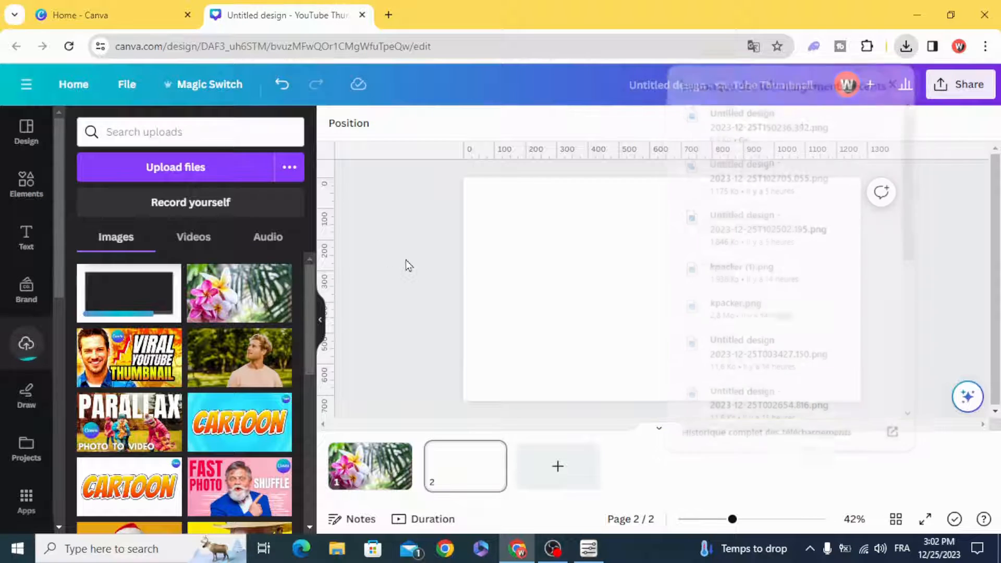
pyautogui.click(491, 452)
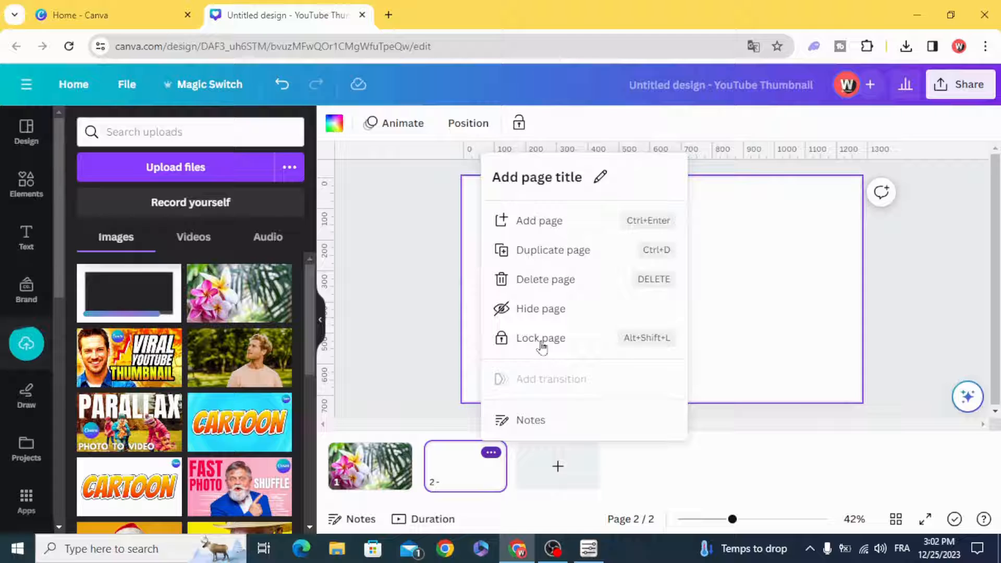
pyautogui.click(546, 279)
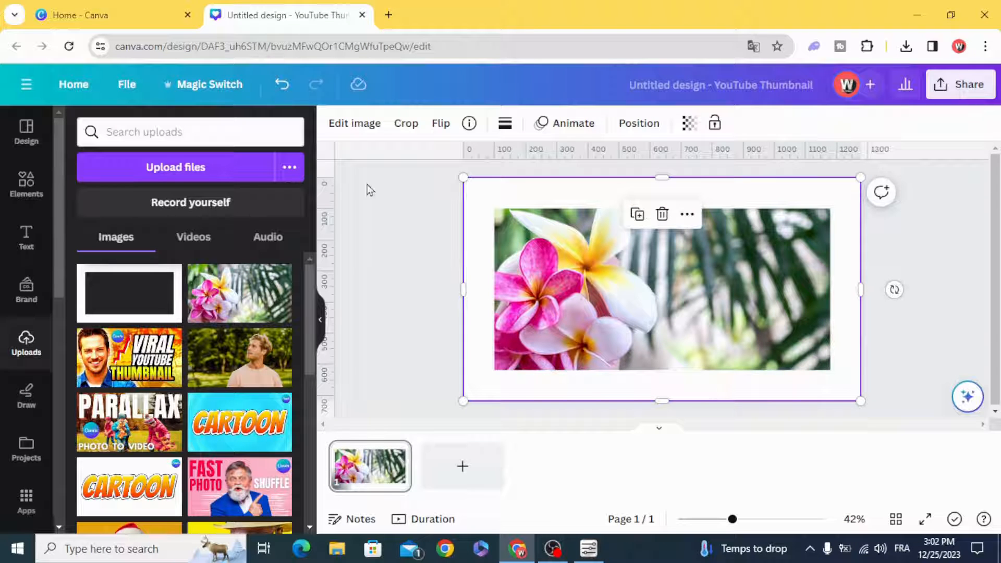
# - Raise the frame image's Blur adjustment to about 72 for a soft white vignette
pyautogui.click(355, 123)
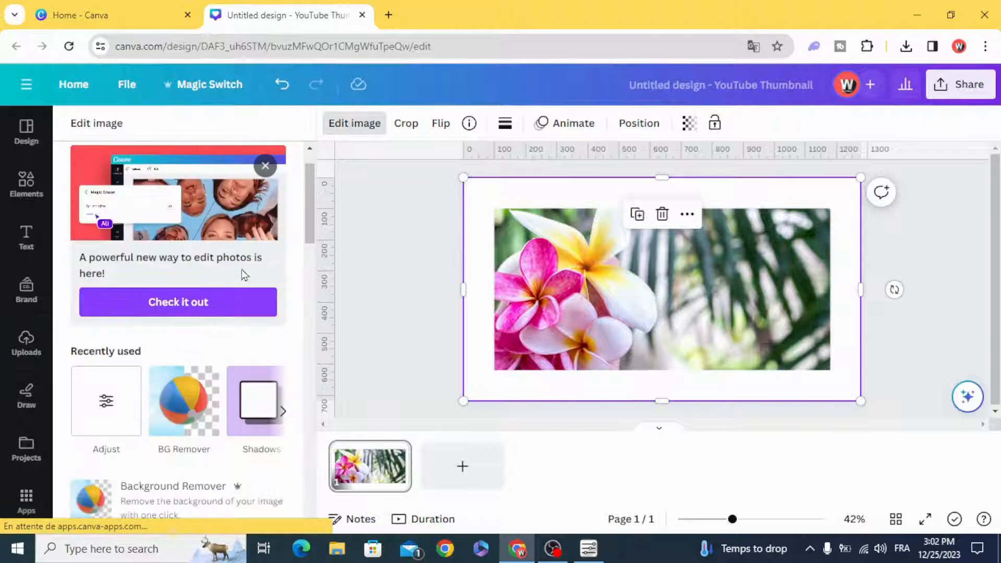
pyautogui.click(105, 409)
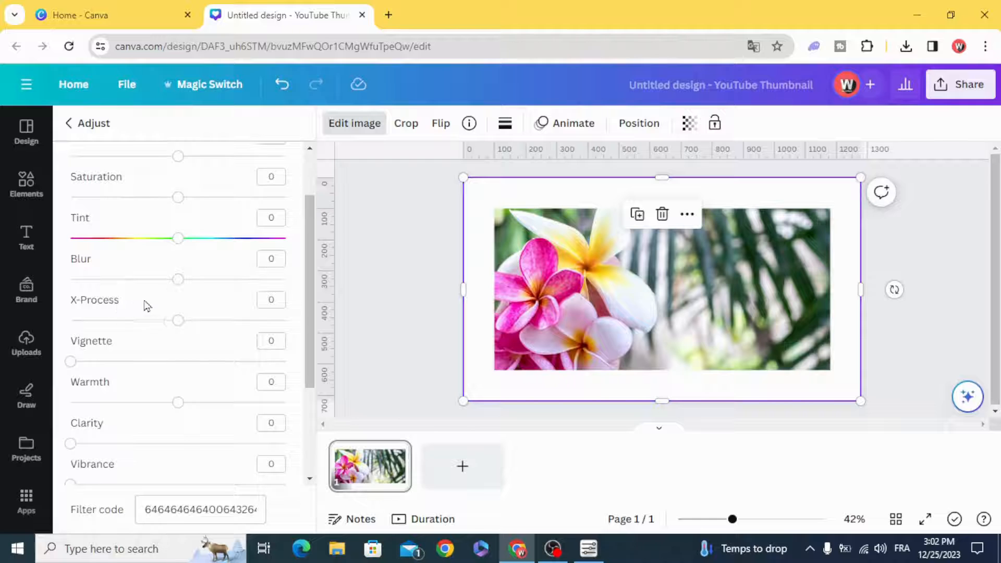
pyautogui.moveTo(177, 279); pyautogui.dragTo(238, 279)
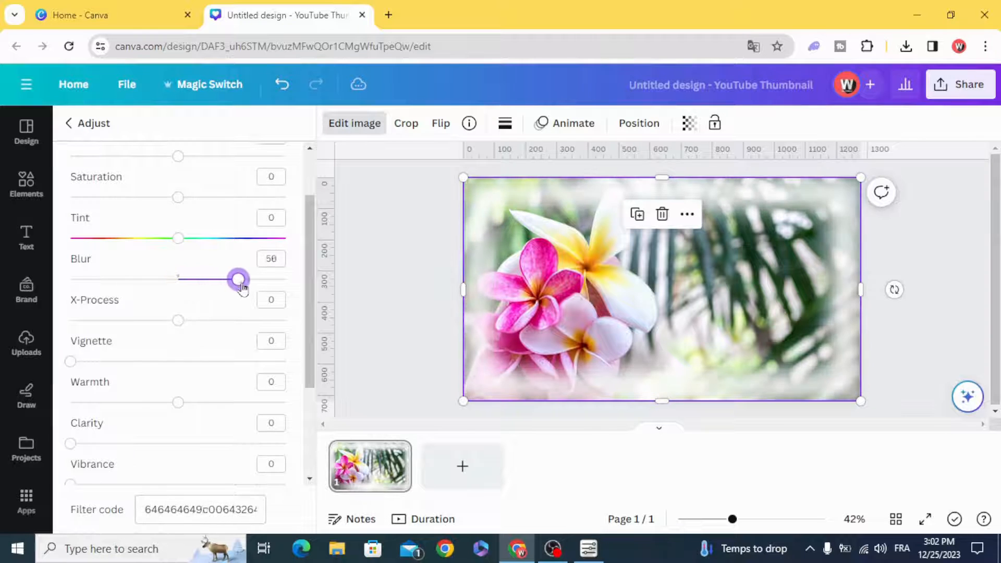
pyautogui.moveTo(238, 279); pyautogui.dragTo(250, 280)
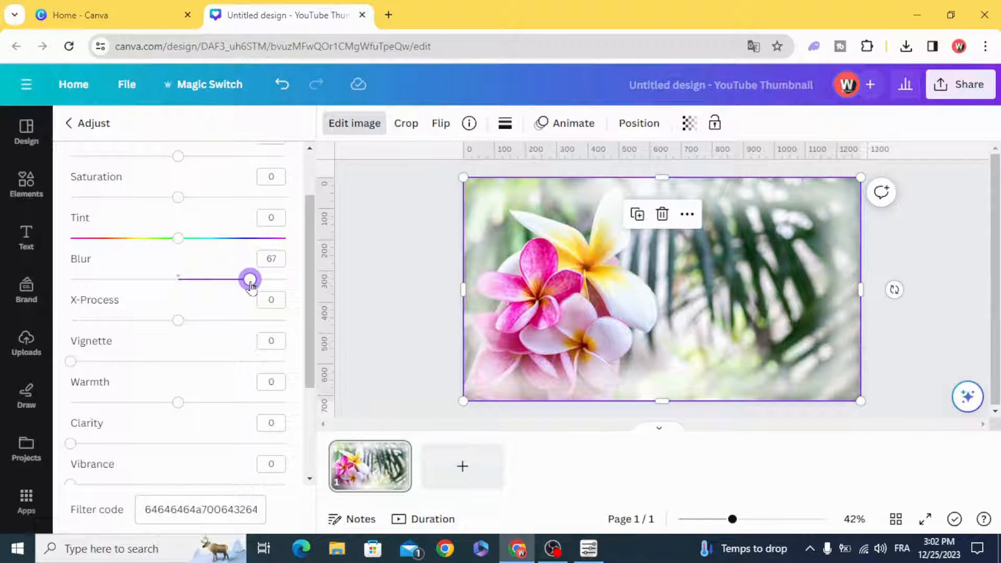
pyautogui.moveTo(250, 280); pyautogui.dragTo(257, 279)
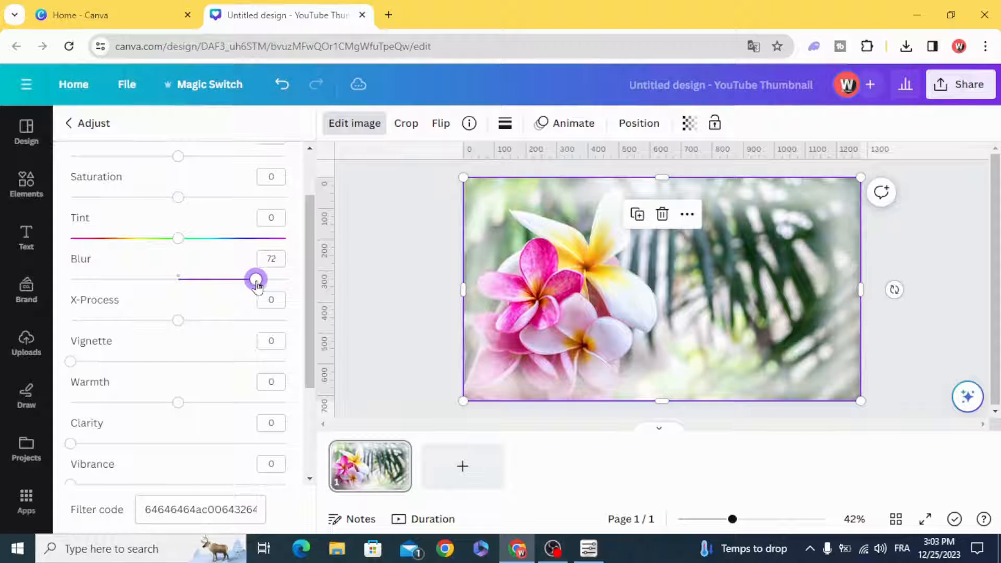
pyautogui.click(25, 343)
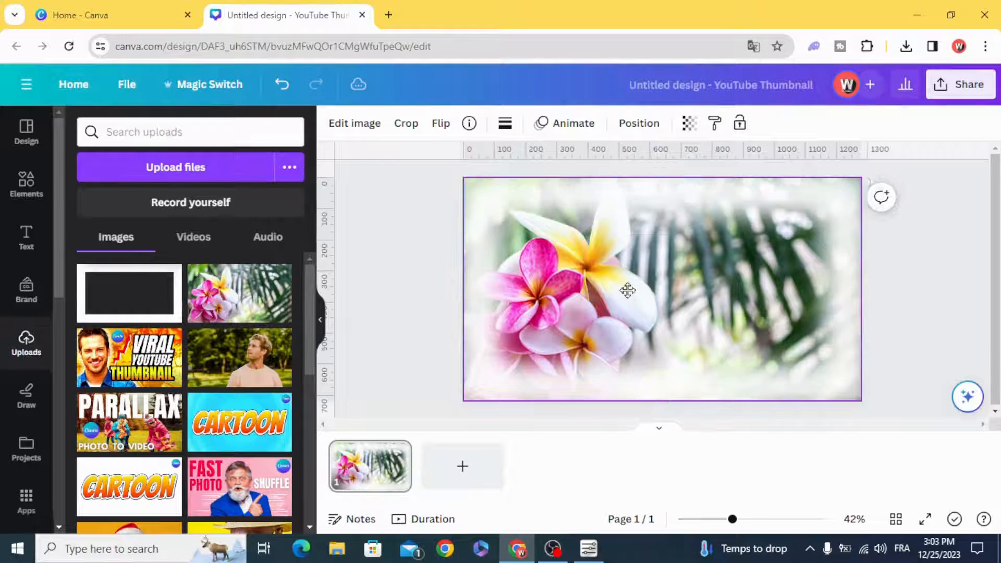
pyautogui.moveTo(628, 290); pyautogui.dragTo(635, 292)
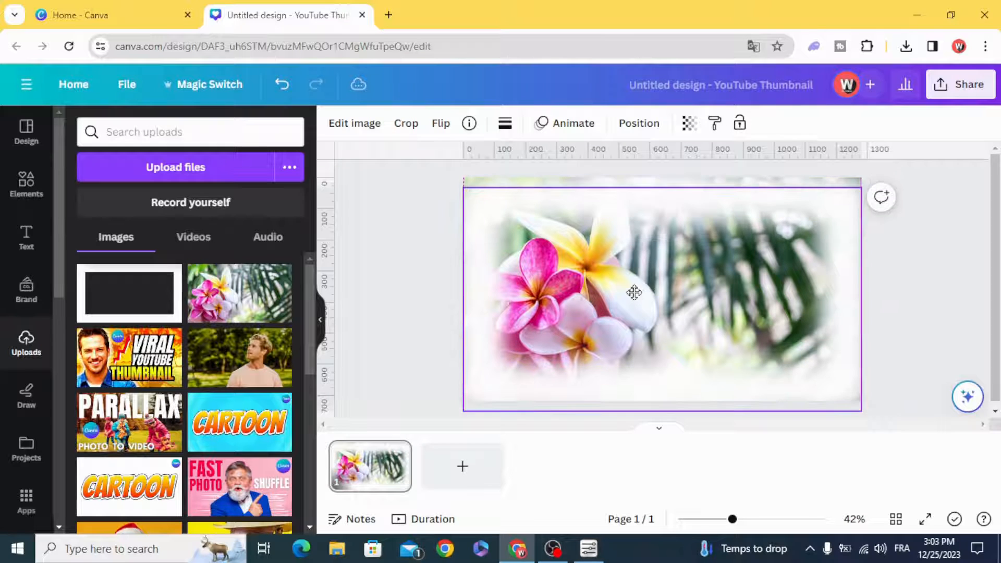
pyautogui.click(634, 293)
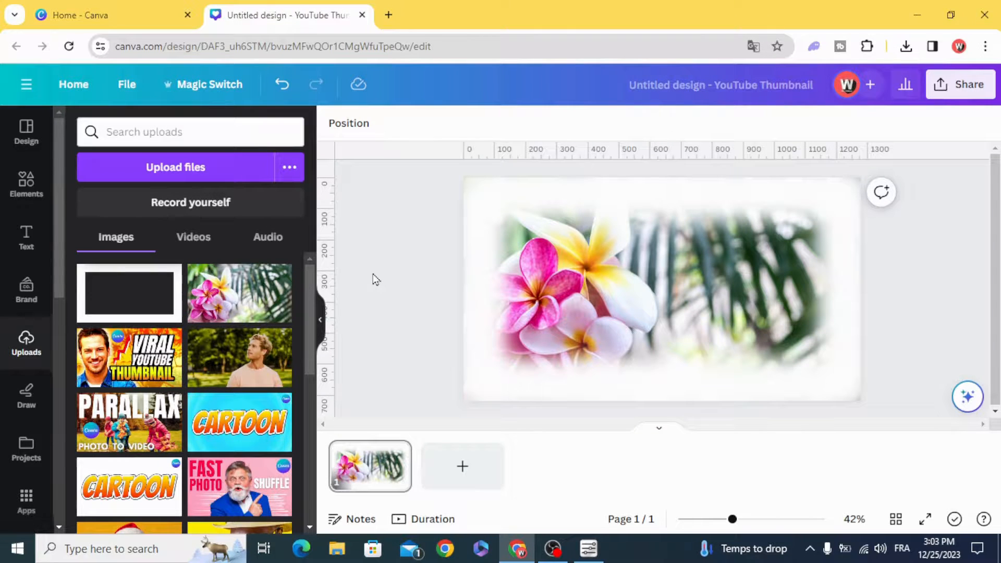
pyautogui.moveTo(382, 296)
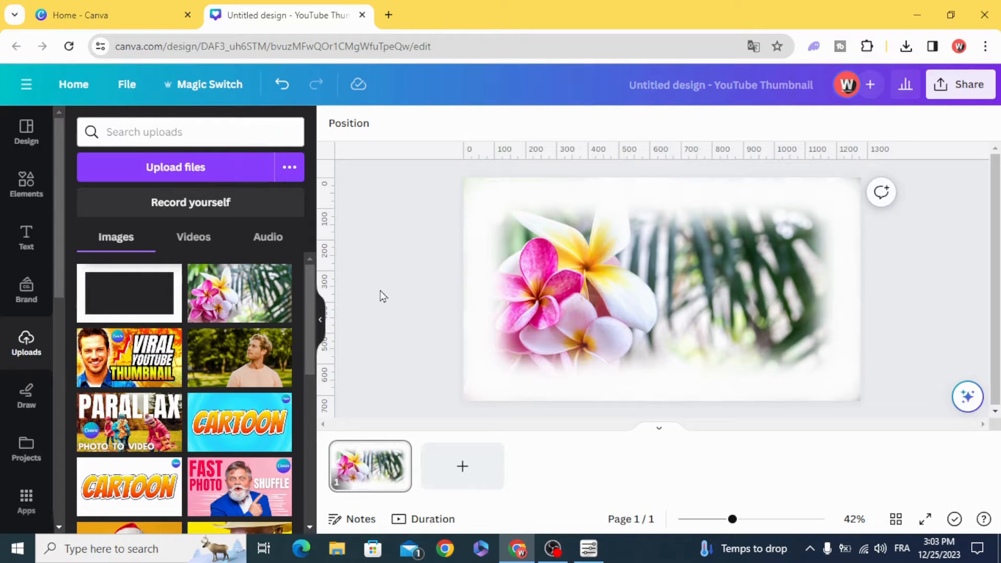